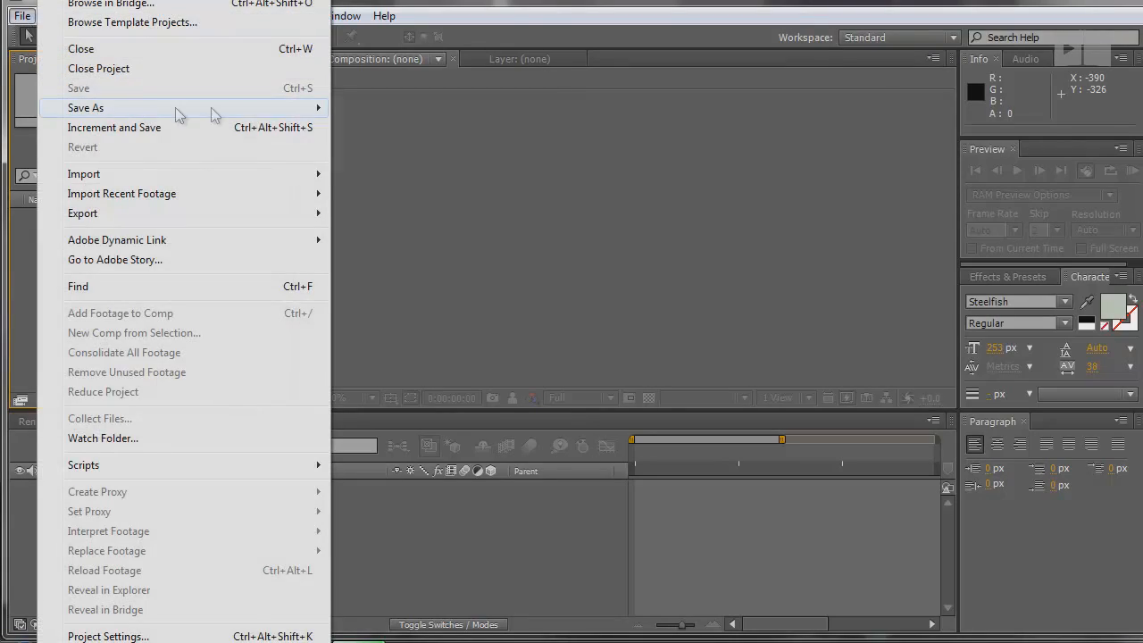
# Step: Review After Effects' AEP Save As and Premiere export options, then dismiss Premiere's Save dialog
pyautogui.click(85, 107)
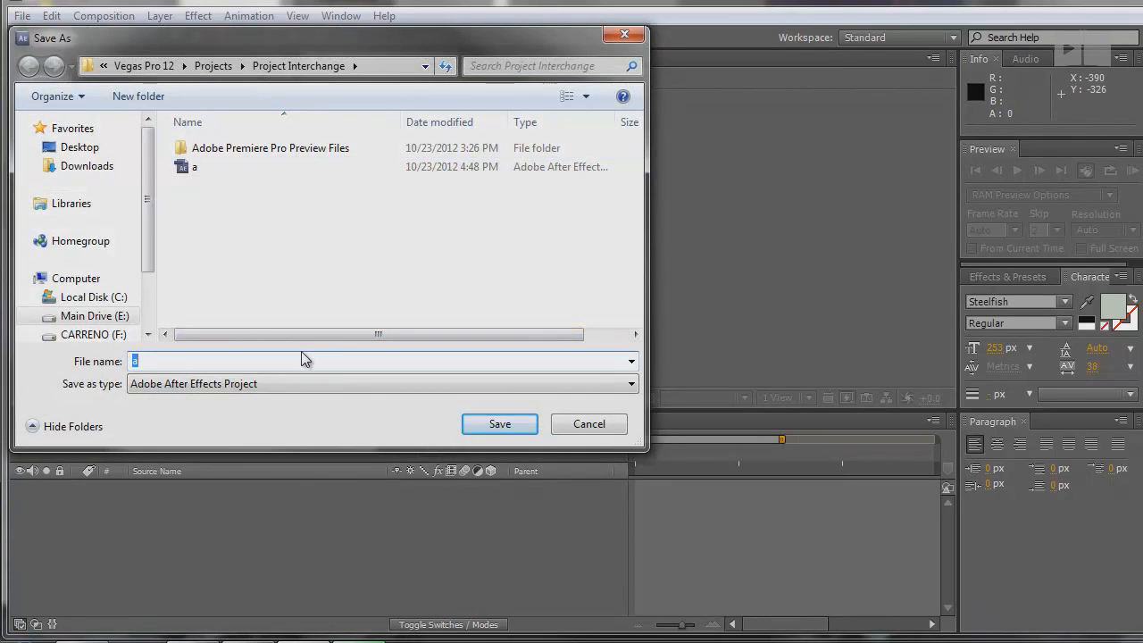
pyautogui.write('AEP')
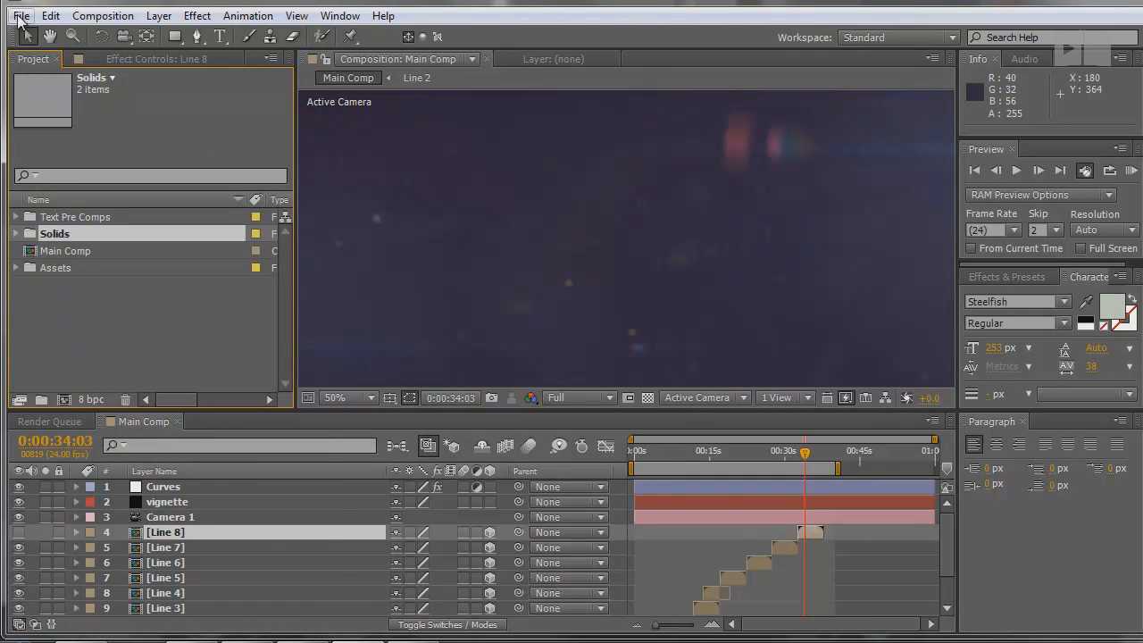
pyautogui.click(22, 15)
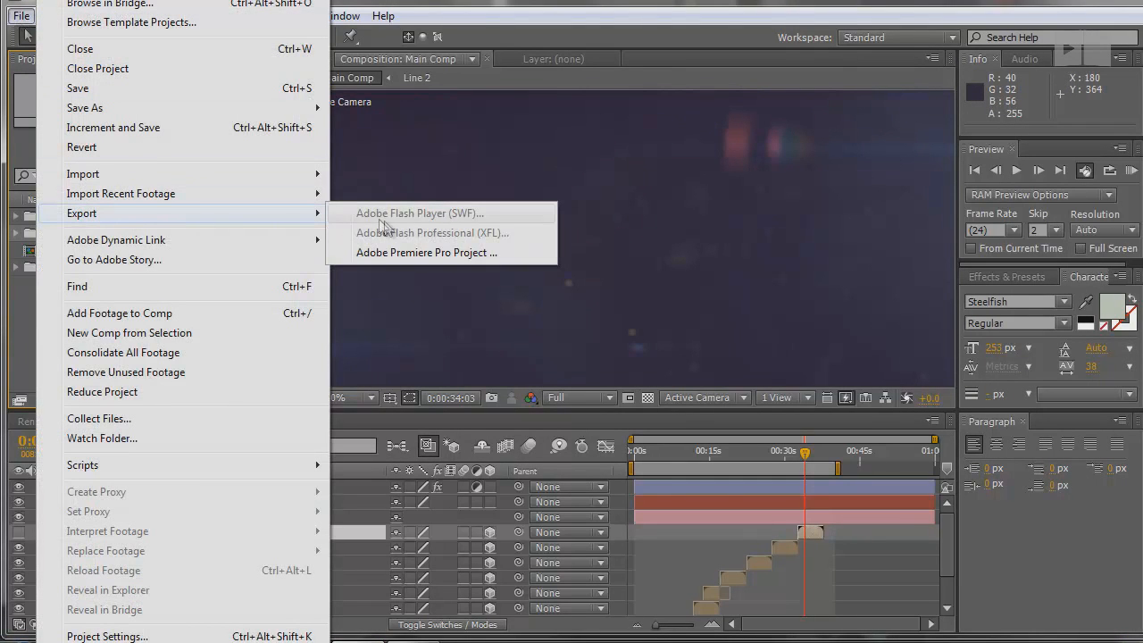
pyautogui.moveTo(499, 267)
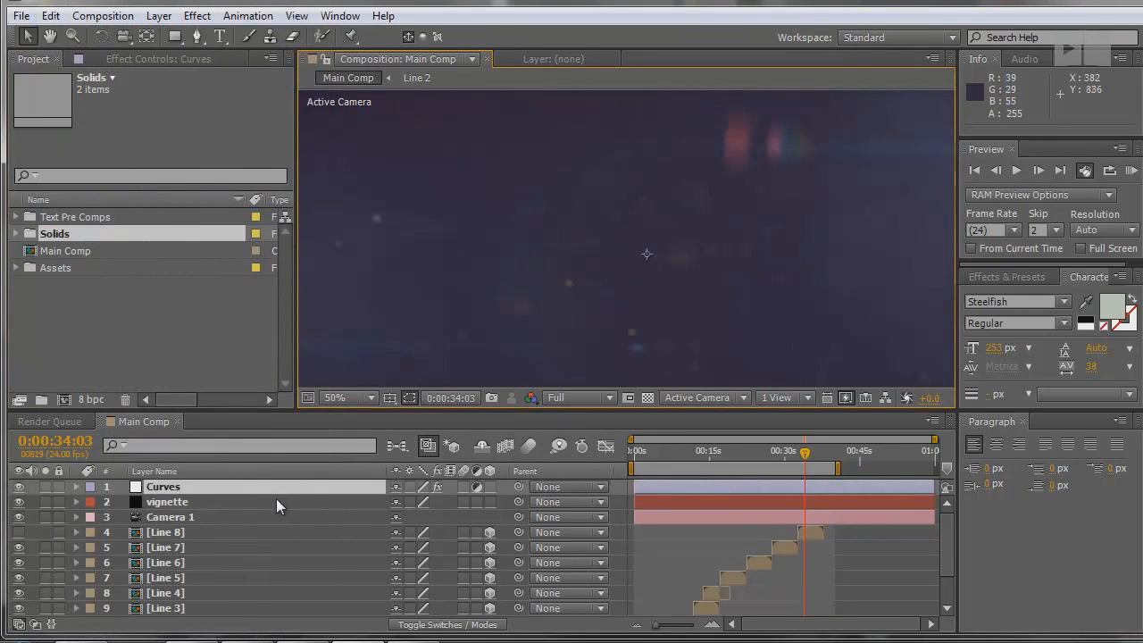
pyautogui.click(166, 607)
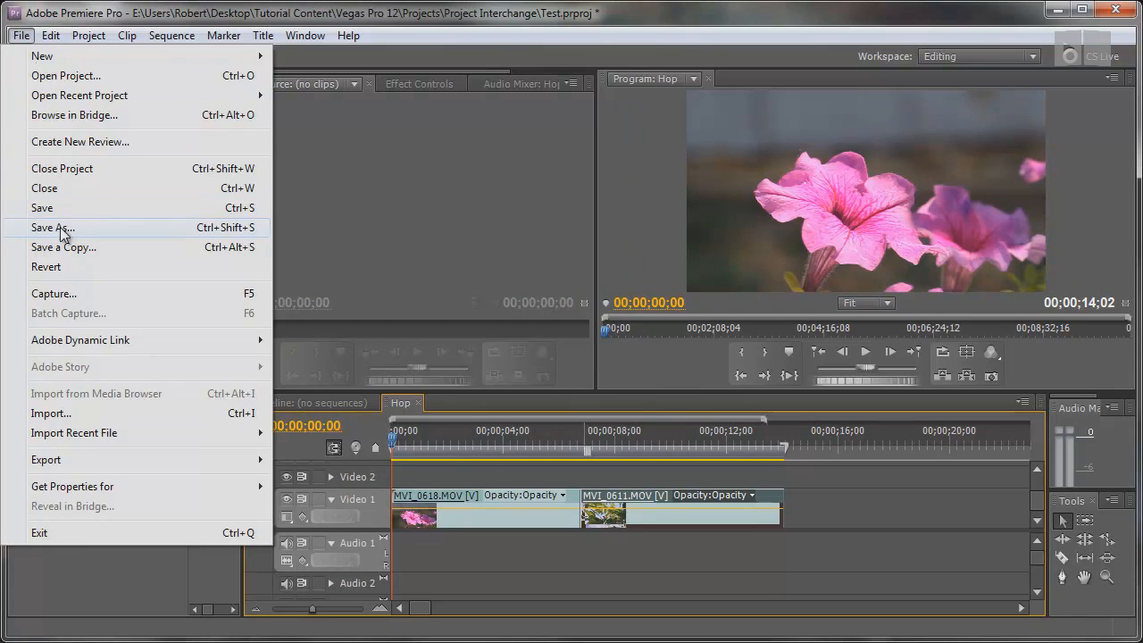
pyautogui.click(52, 228)
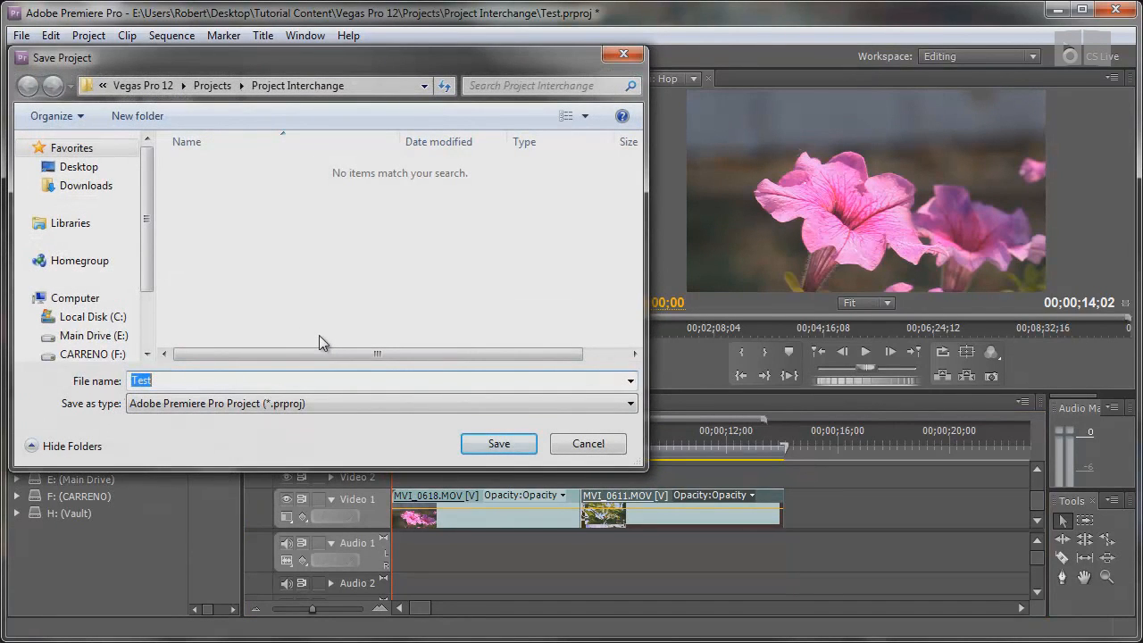
pyautogui.click(498, 442)
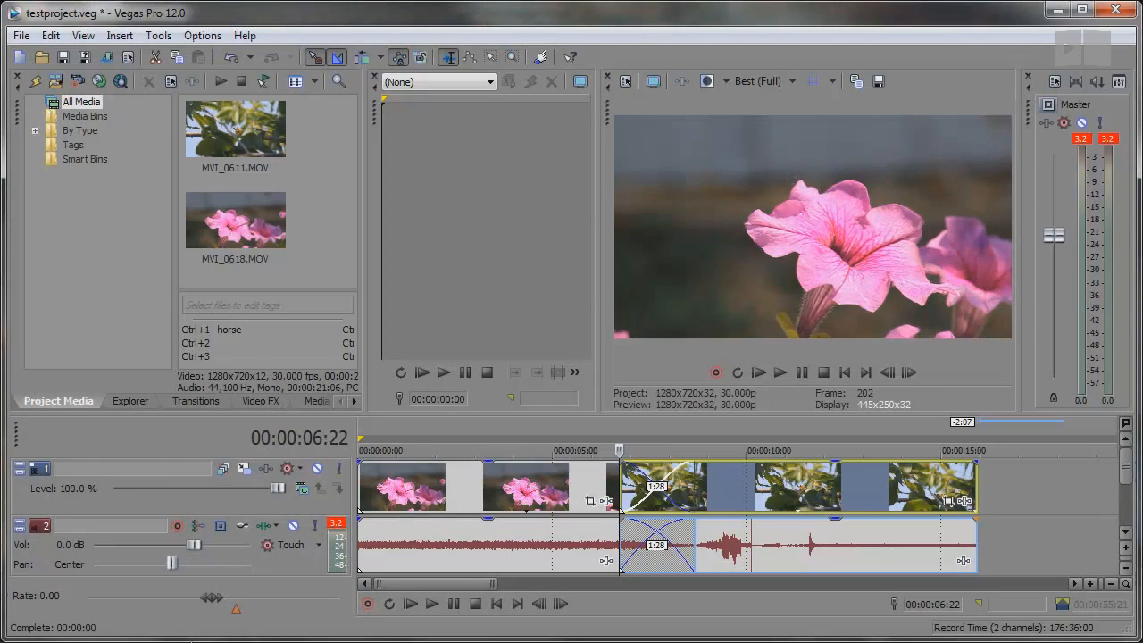
# Step: Import the Flower .prproj Premiere project into a new Vegas project
pyautogui.click(22, 35)
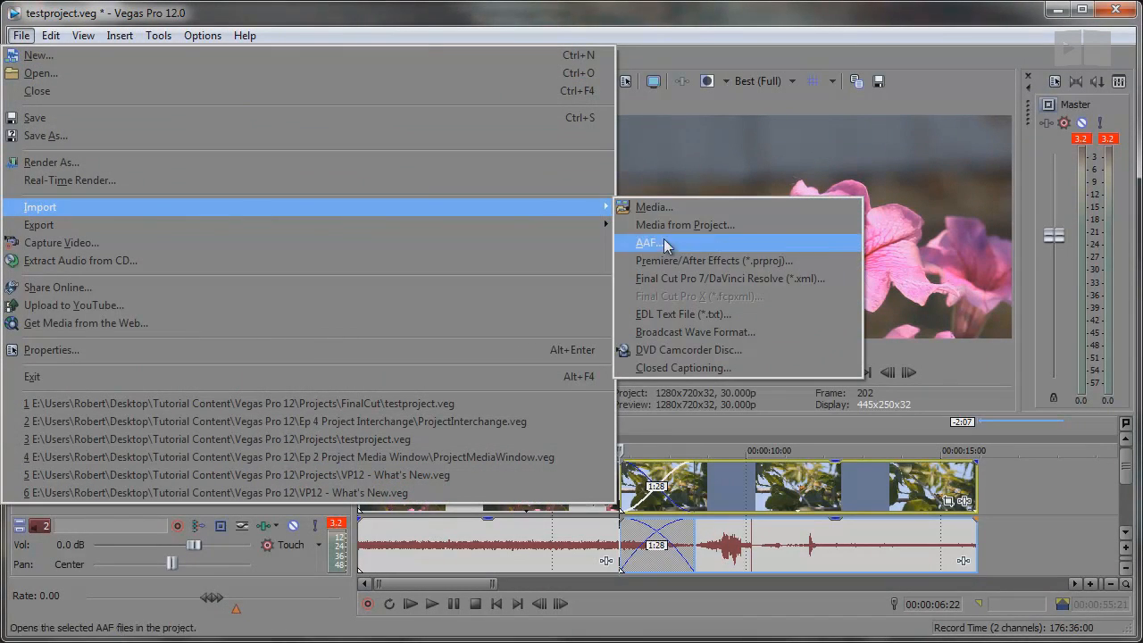
pyautogui.click(695, 260)
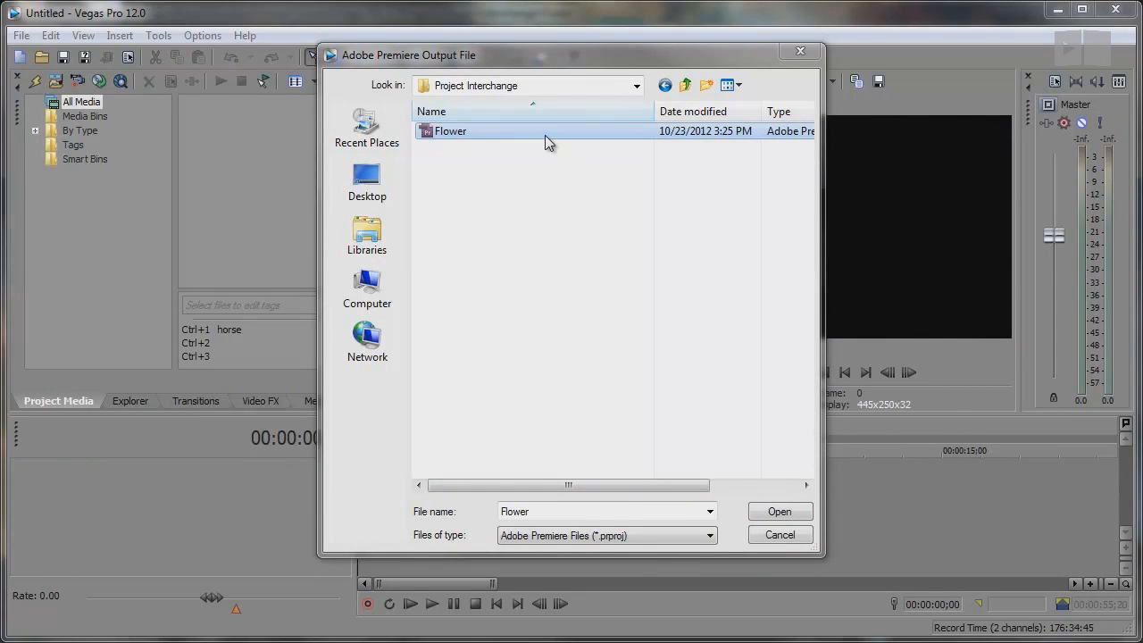
pyautogui.click(780, 510)
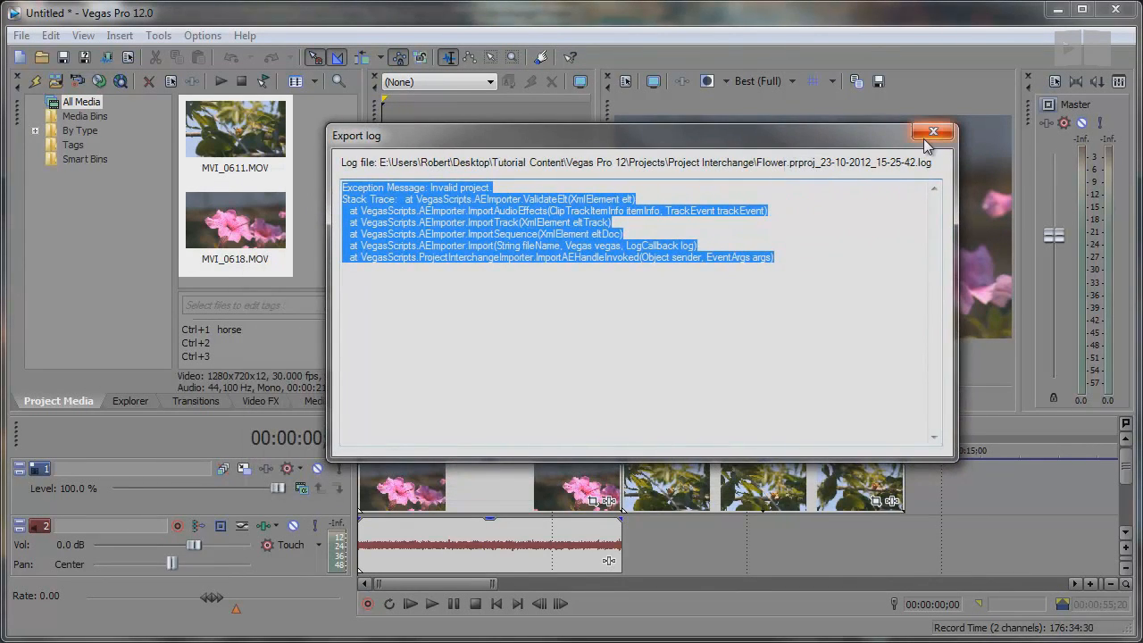
pyautogui.moveTo(931, 134)
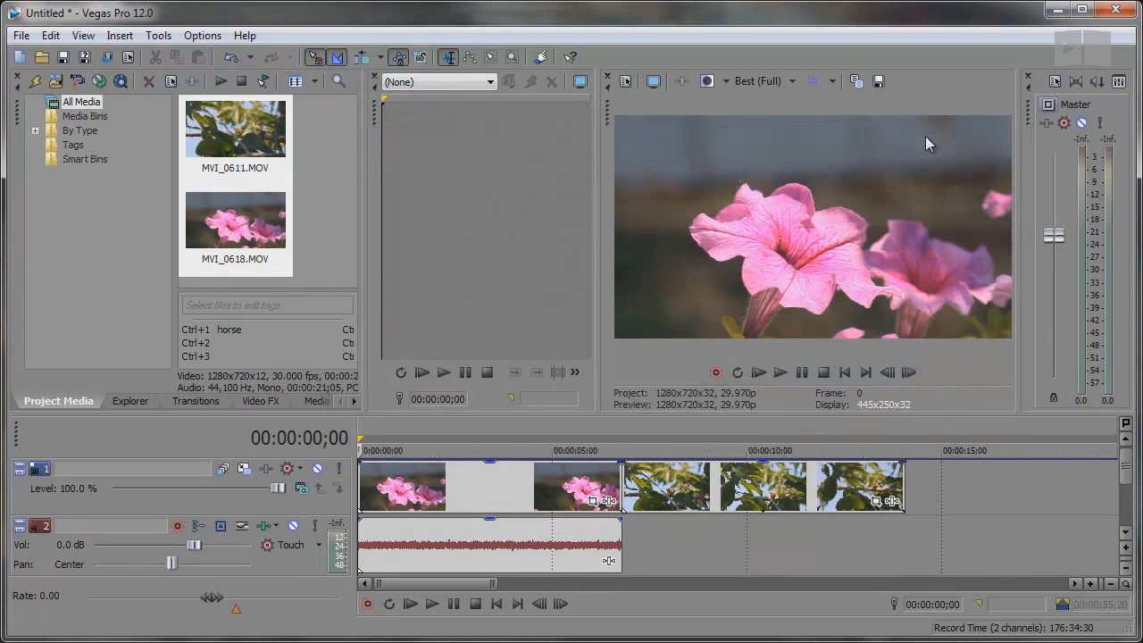
pyautogui.moveTo(619, 426)
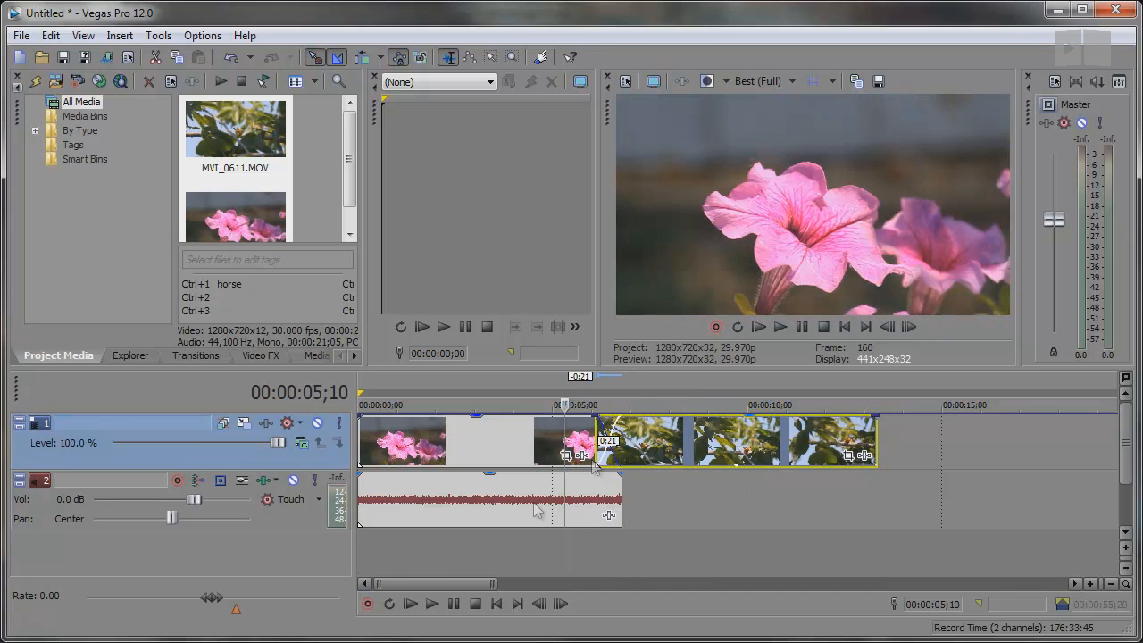
# Step: Place the playhead near the crossfade between the flower and leaf clips
pyautogui.click(429, 604)
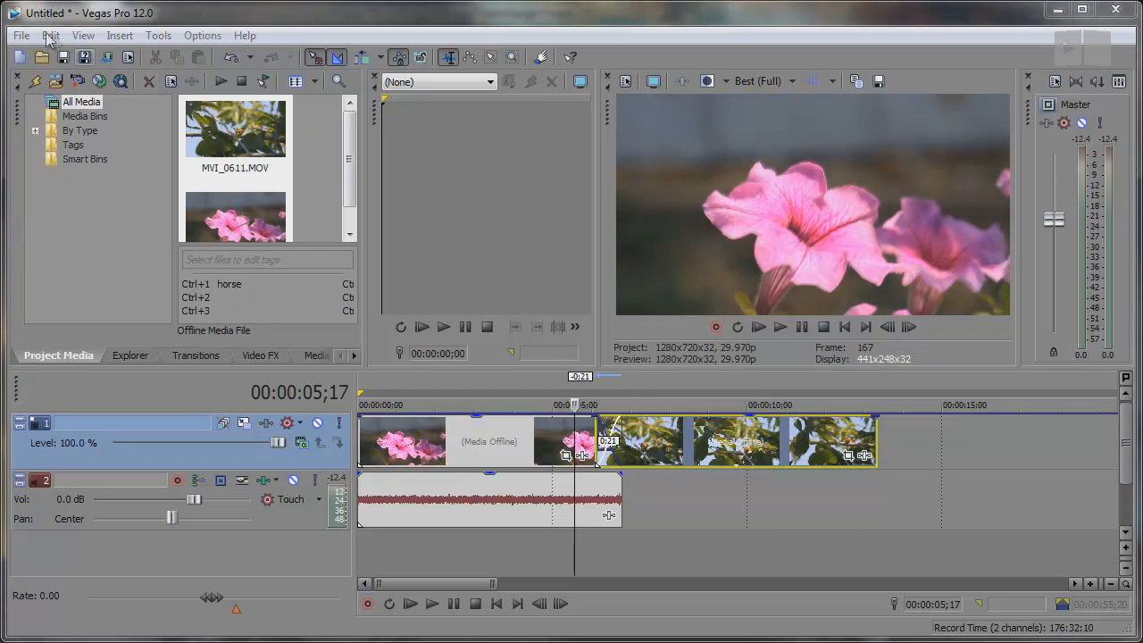
# Step: Export the Vegas edit as Flower.prproj and answer the media pool export prompt
pyautogui.click(19, 36)
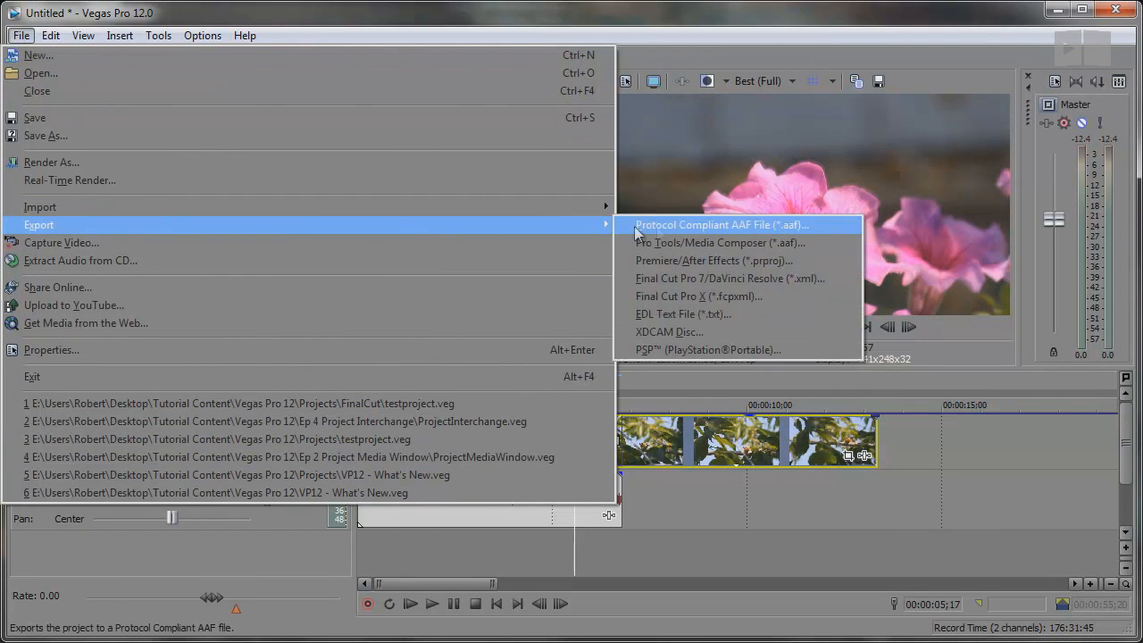
pyautogui.click(701, 259)
pyautogui.write('Flower')
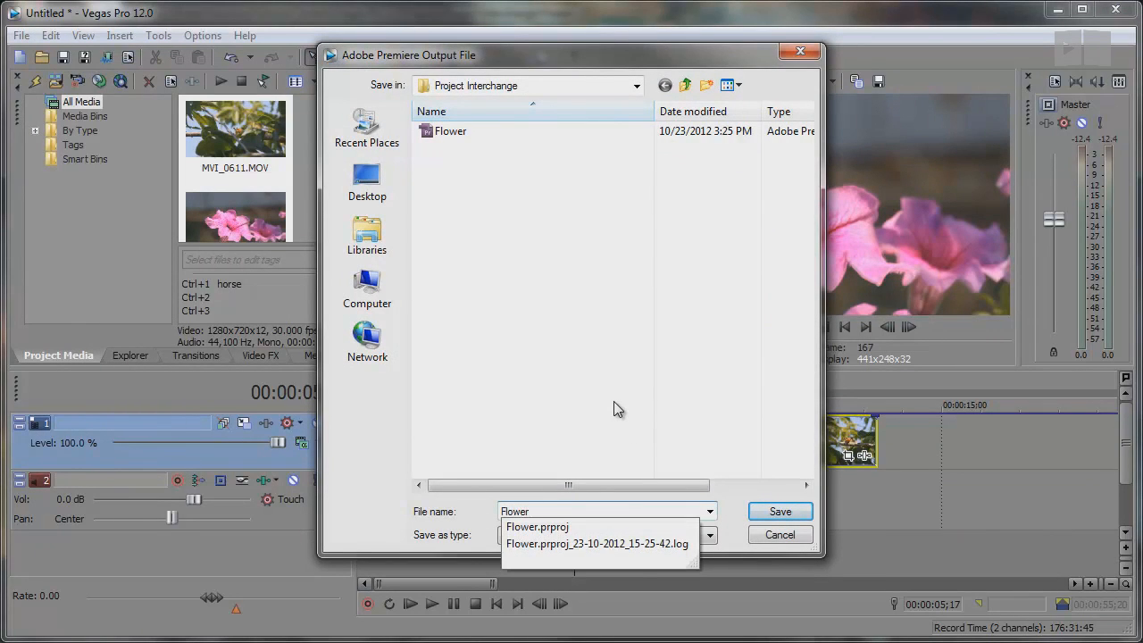
pyautogui.click(779, 510)
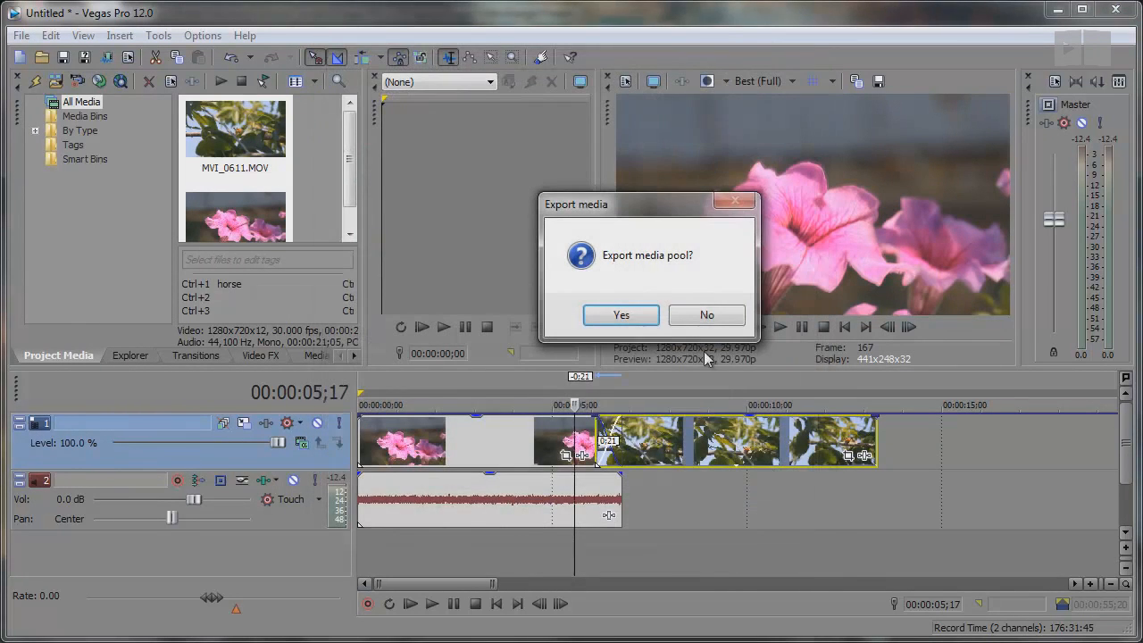
pyautogui.click(620, 315)
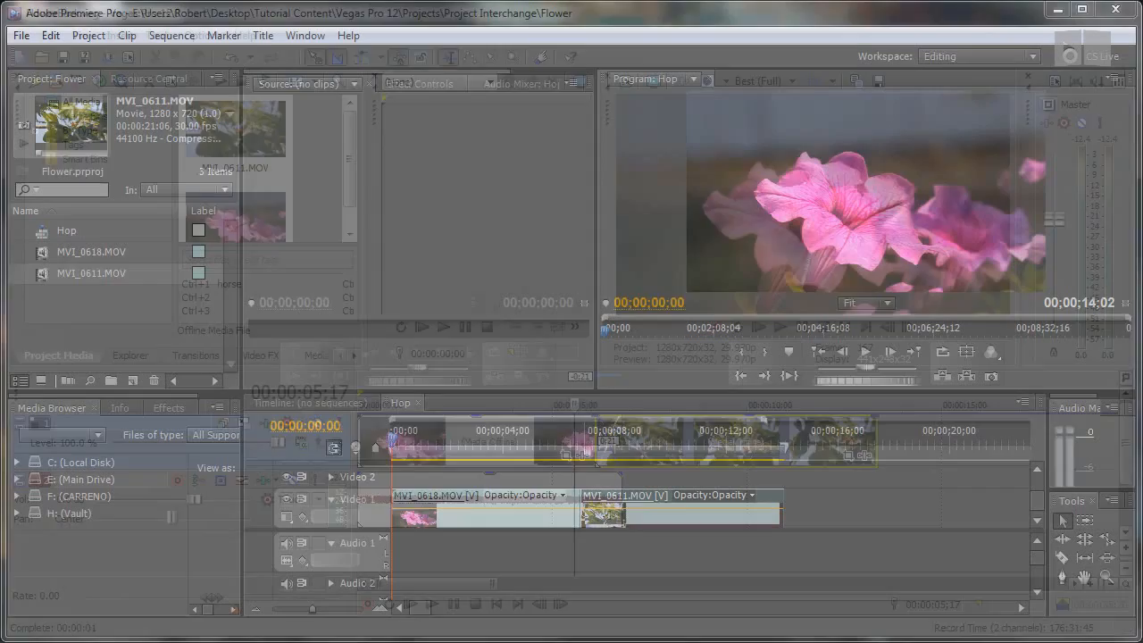
# Step: Try opening the Project Interchange project in Premiere and dismiss the newer-version error
pyautogui.click(21, 37)
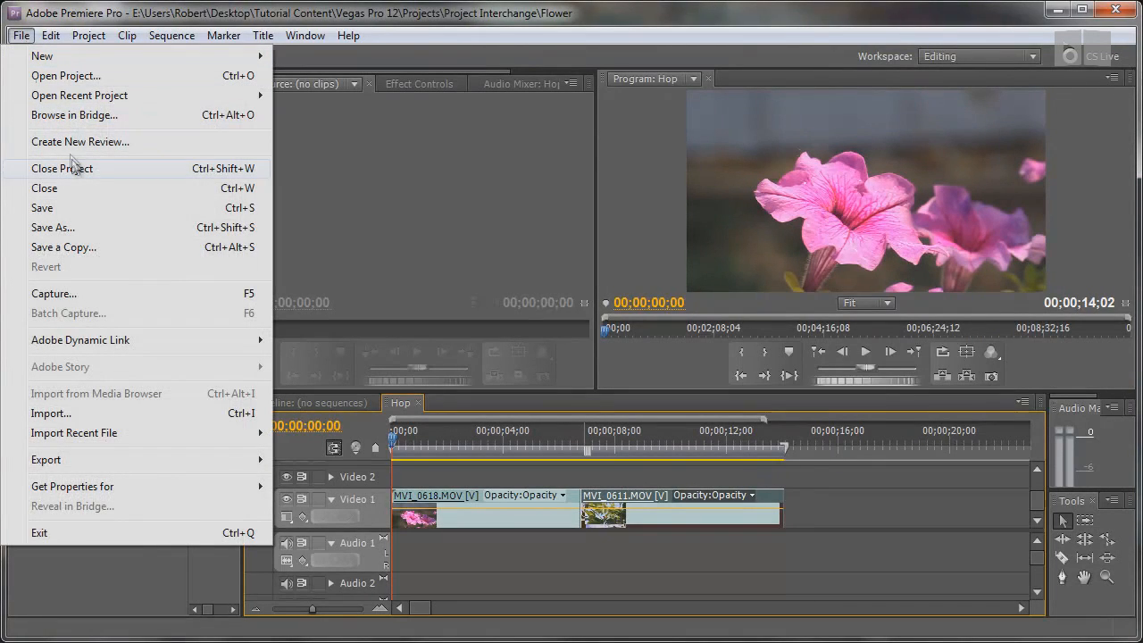
pyautogui.click(66, 74)
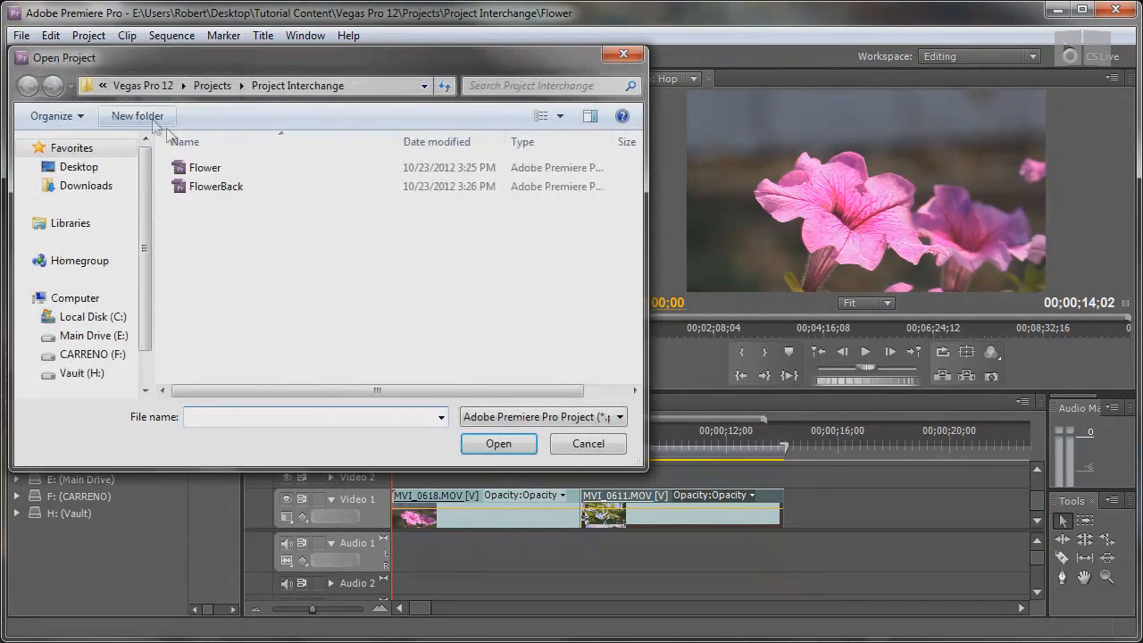
pyautogui.click(498, 443)
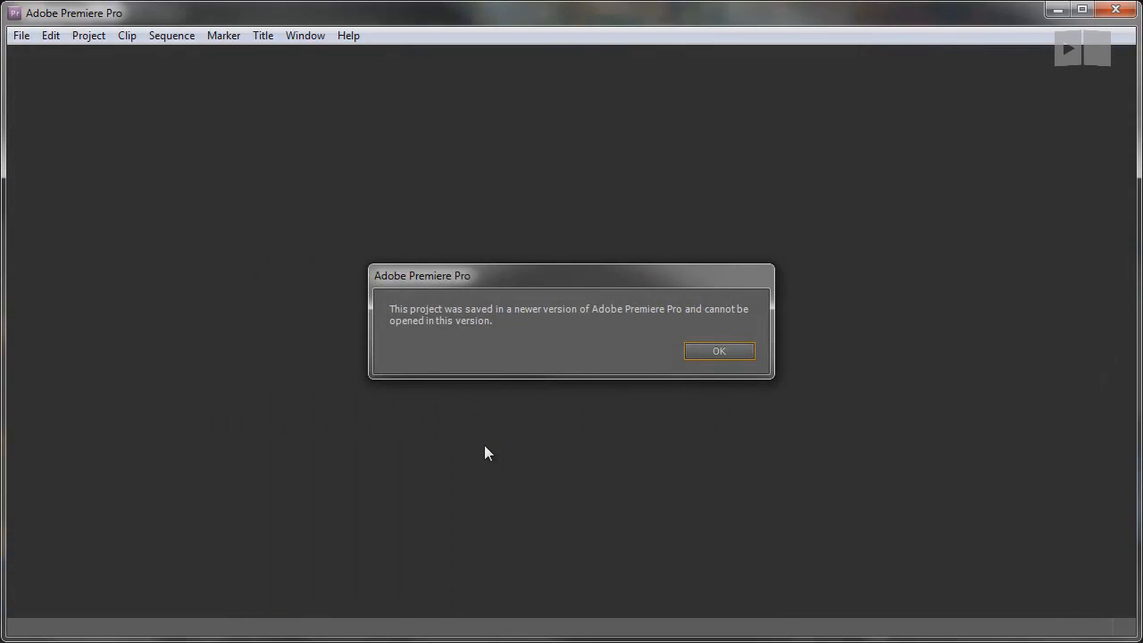
pyautogui.click(719, 350)
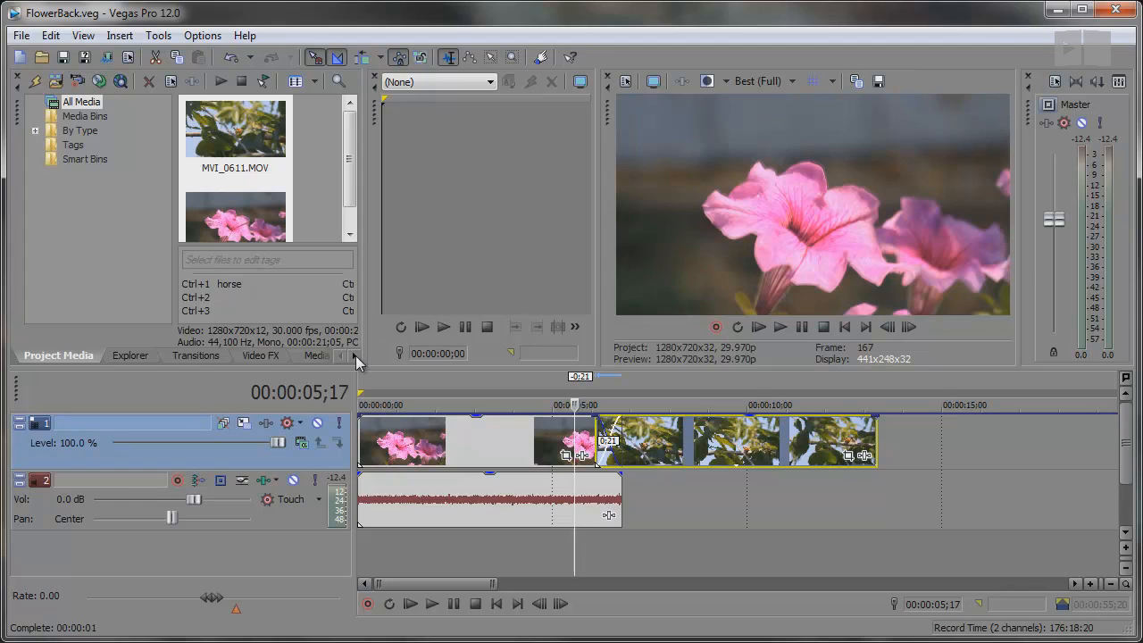
# Step: Add the Default Sample Text preset from Media Generators' Titles & Text to the timeline
pyautogui.click(268, 355)
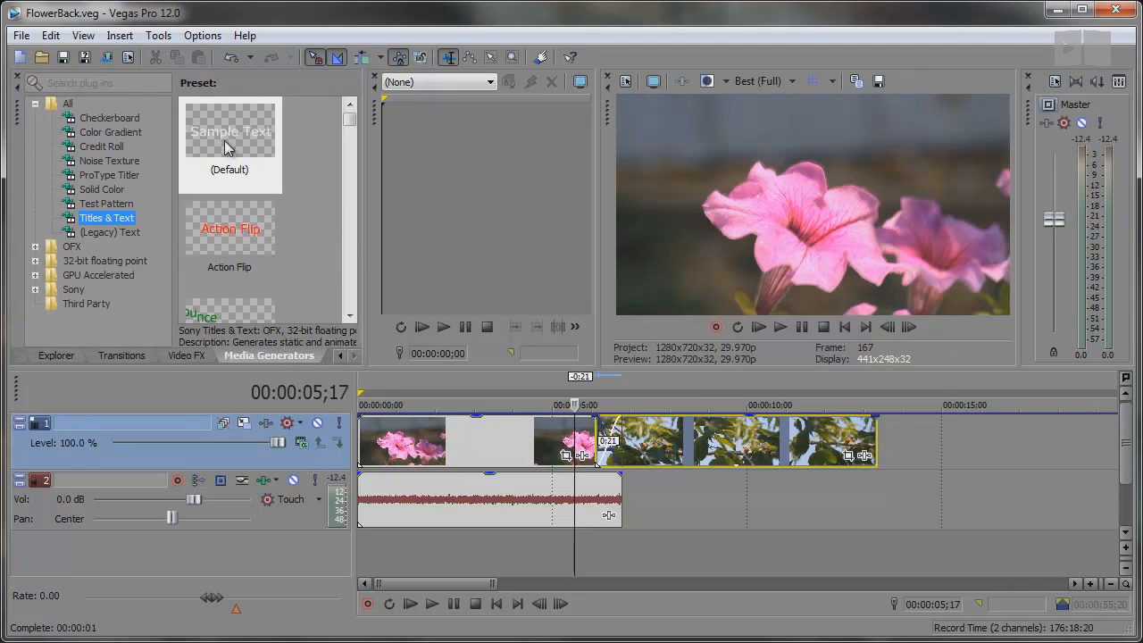
pyautogui.doubleClick(230, 134)
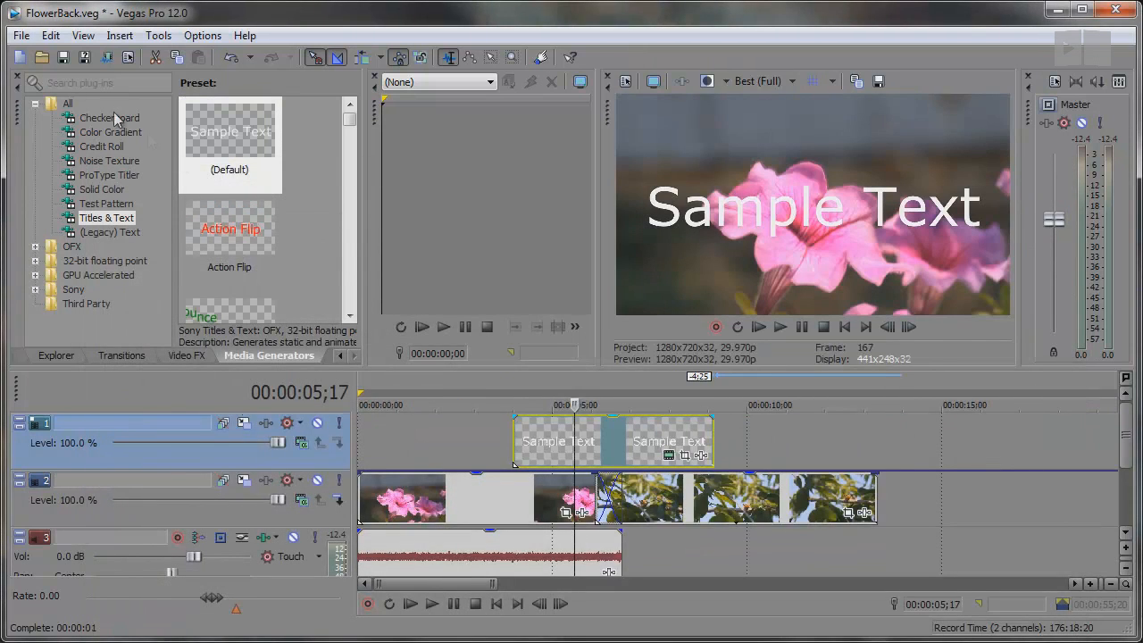
pyautogui.click(22, 36)
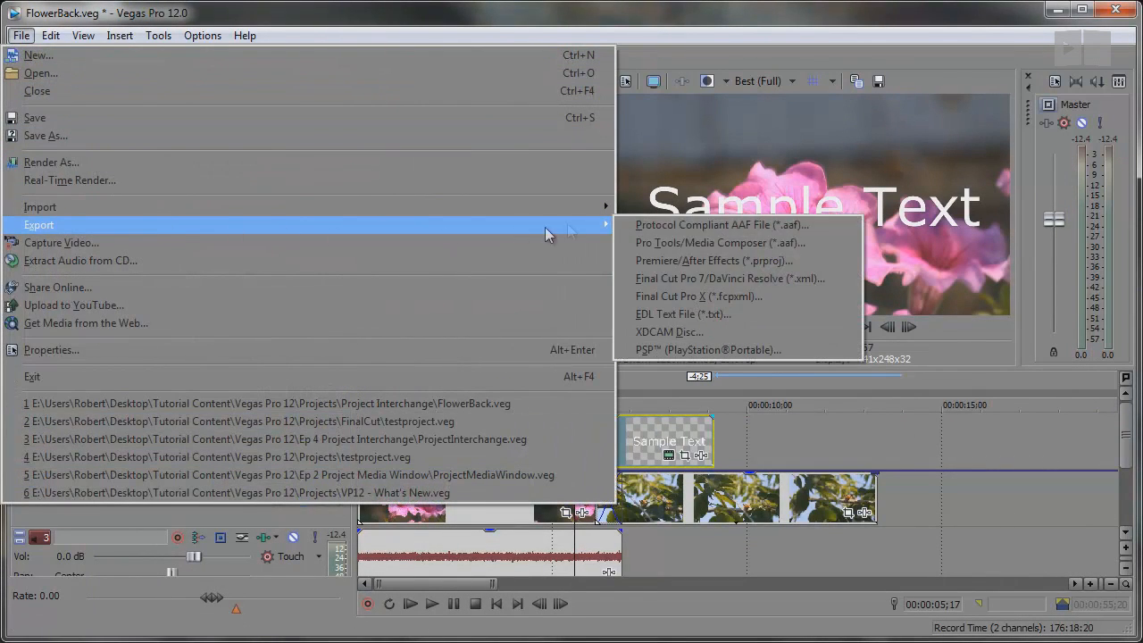
pyautogui.moveTo(675, 299)
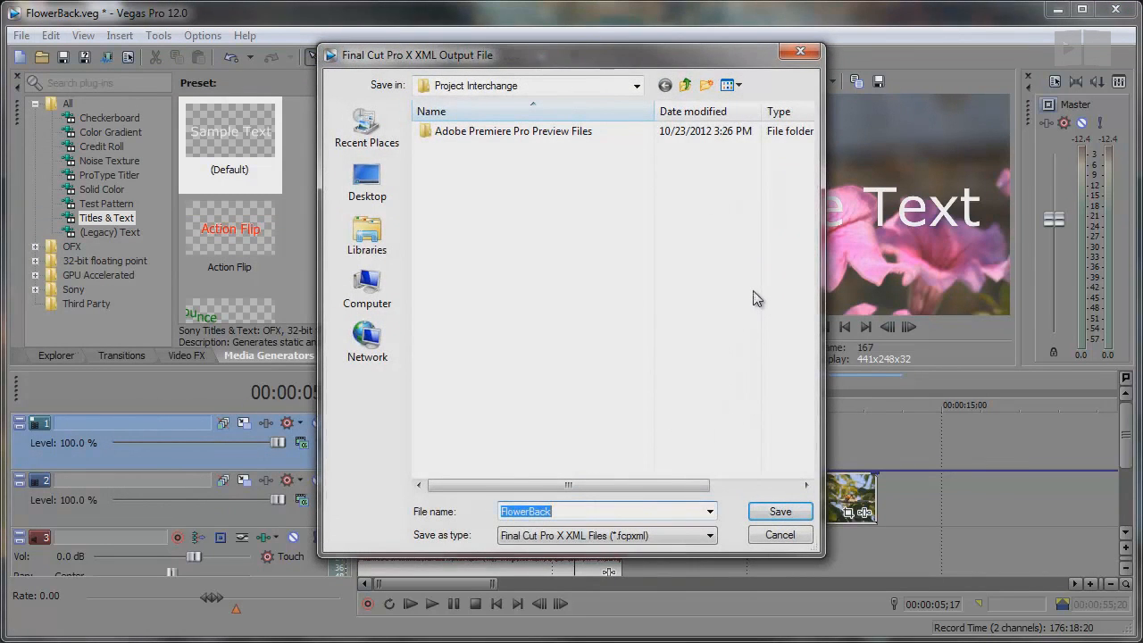
# Step: Save the Final Cut Pro X export as 'test' and answer the media pool prompt
pyautogui.write('test')
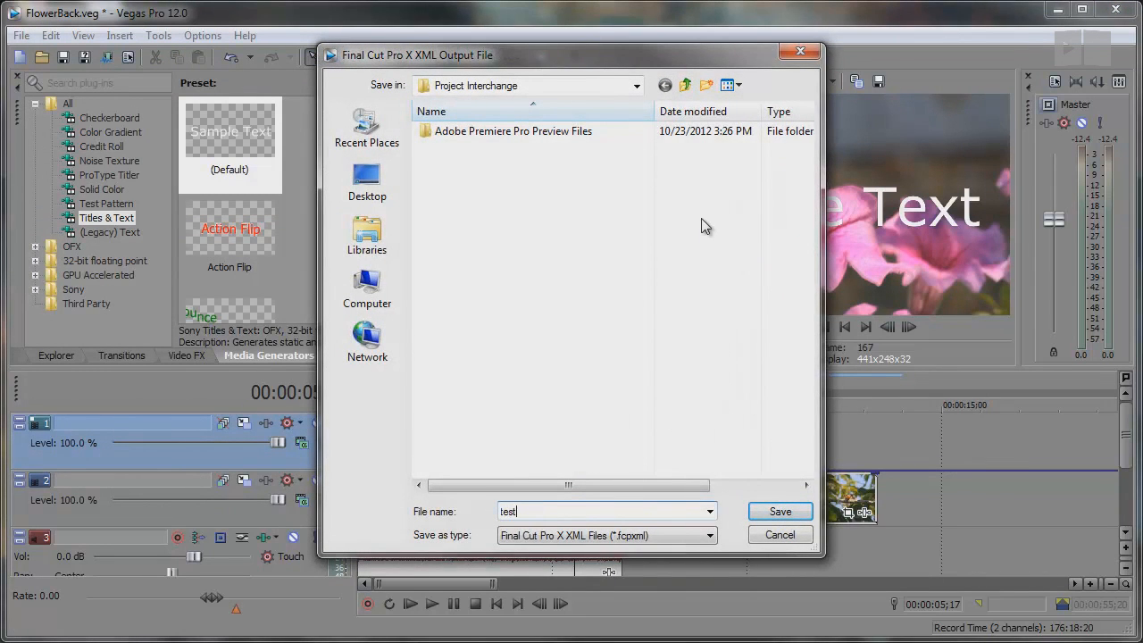
pyautogui.click(780, 511)
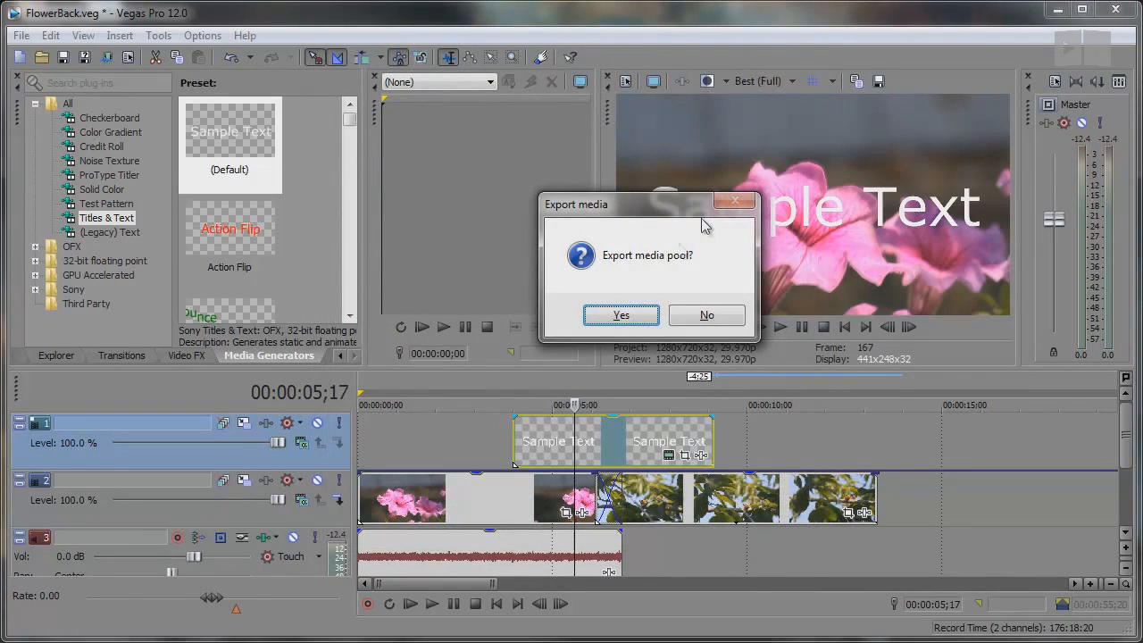
pyautogui.click(620, 315)
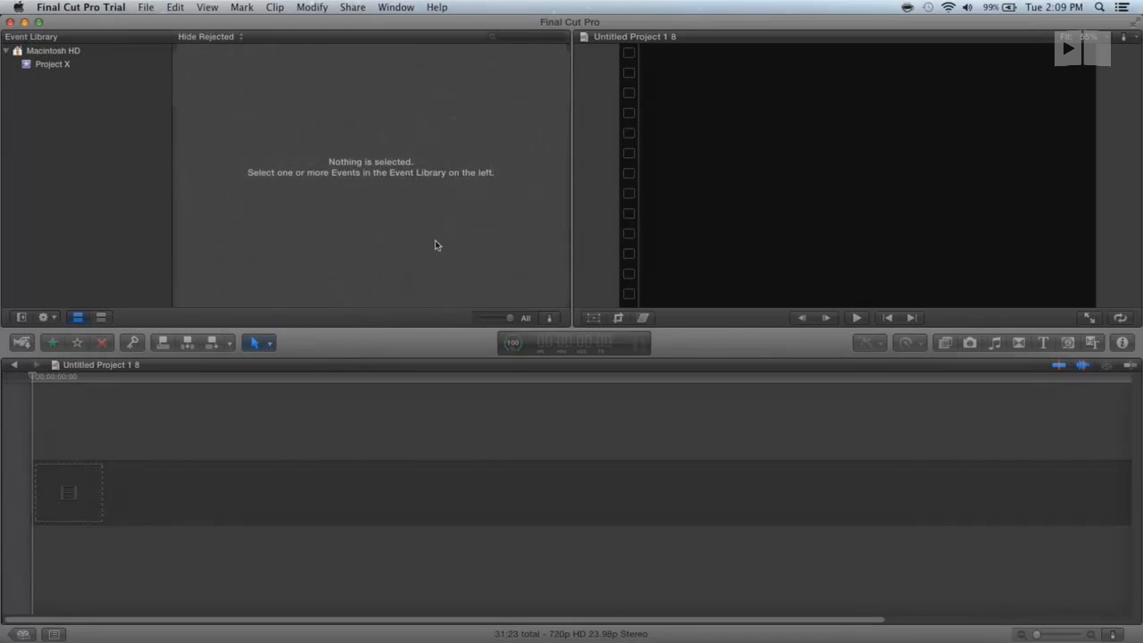
# Step: Import testproject.fcpxml from the Shared folder via File > Import > XML
pyautogui.click(150, 7)
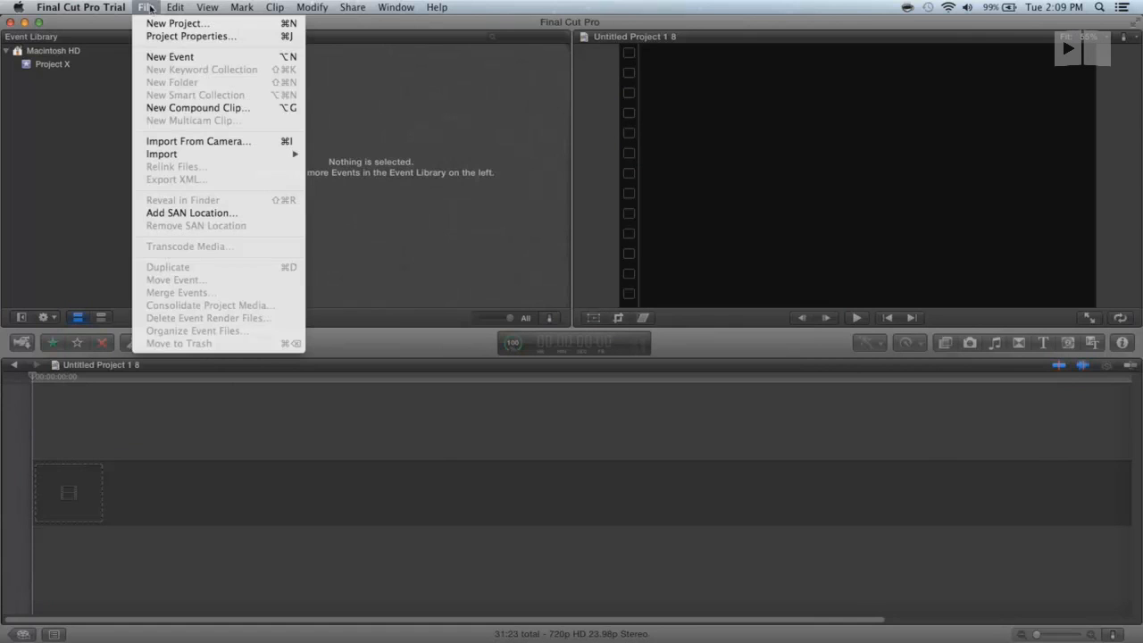
pyautogui.moveTo(162, 153)
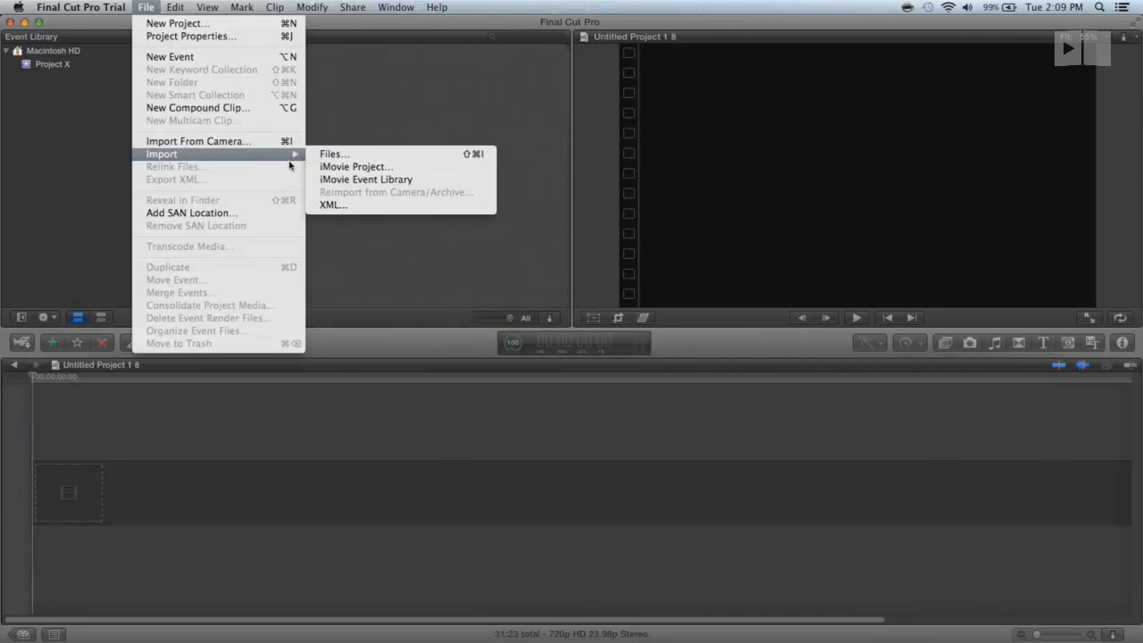
pyautogui.moveTo(337, 214)
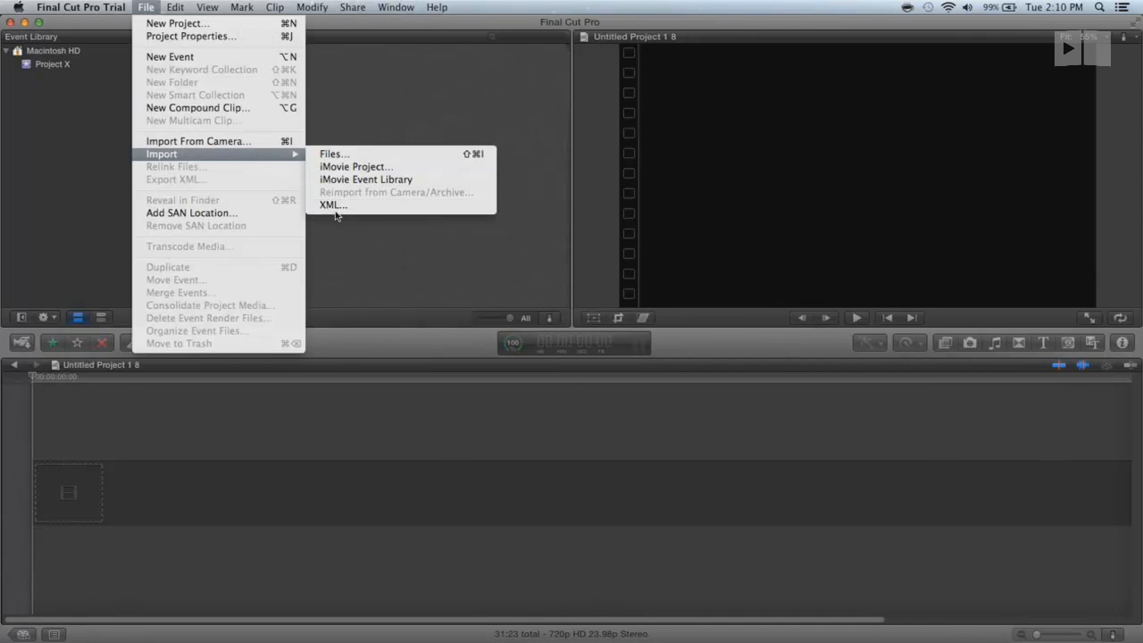
pyautogui.click(332, 204)
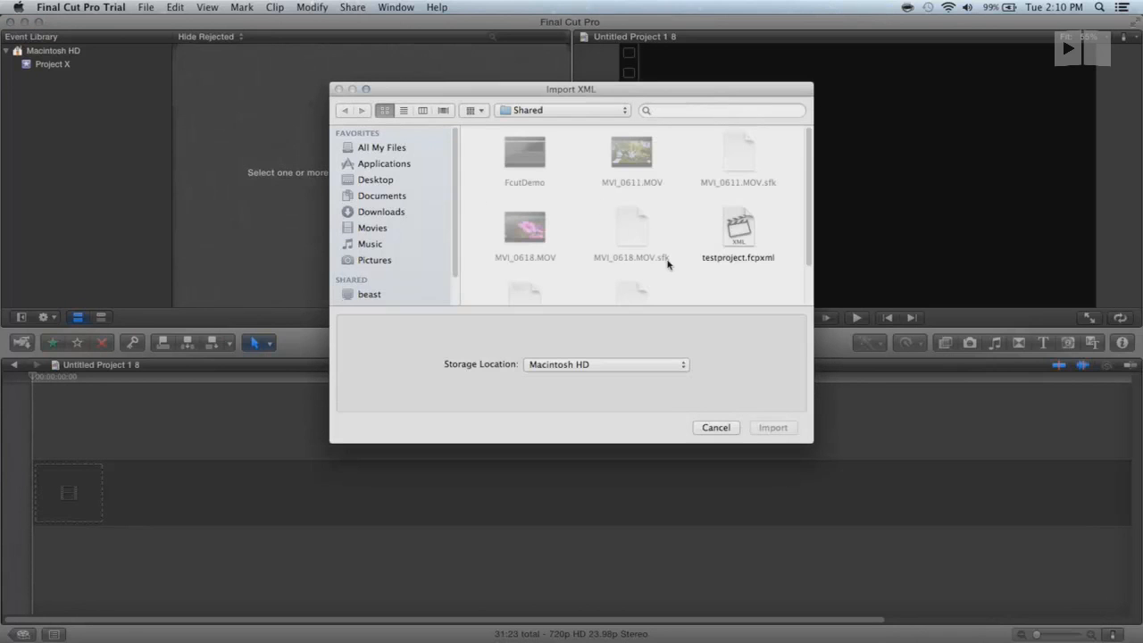
pyautogui.click(773, 427)
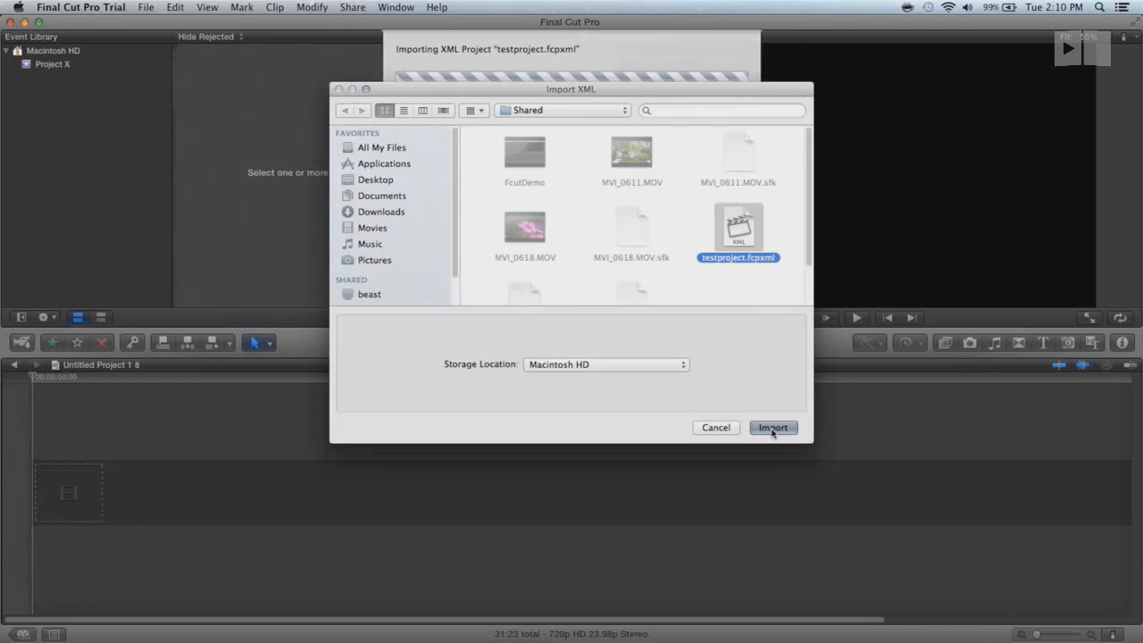
pyautogui.click(772, 428)
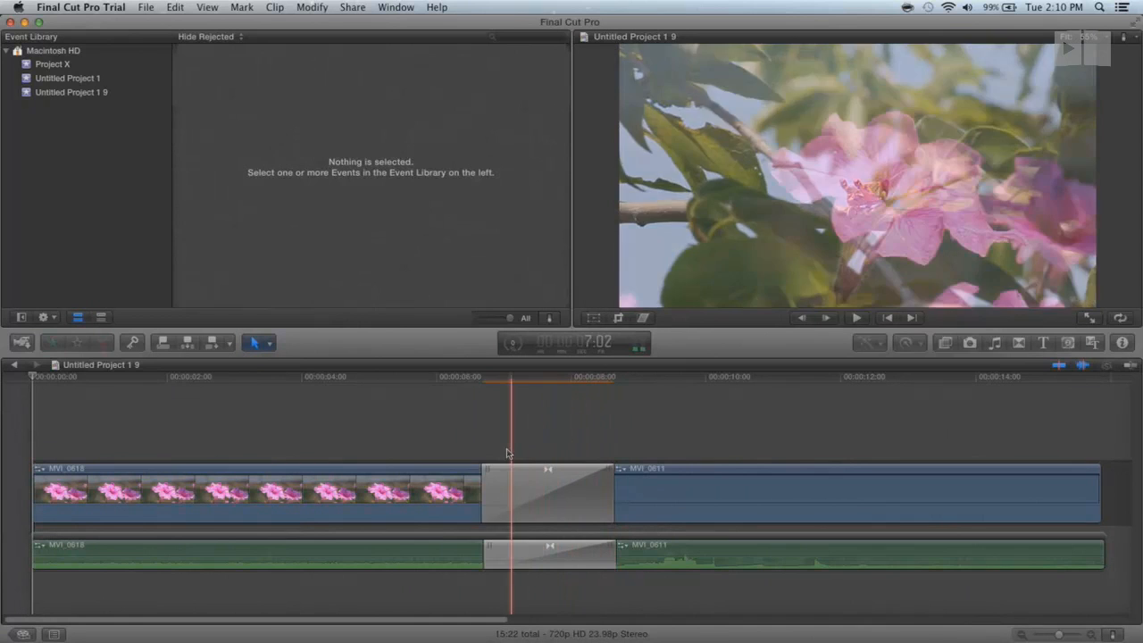
# Step: Preview the crossfade between MVI_0618 and MVI_0611 in Untitled Project 1 9
pyautogui.click(549, 448)
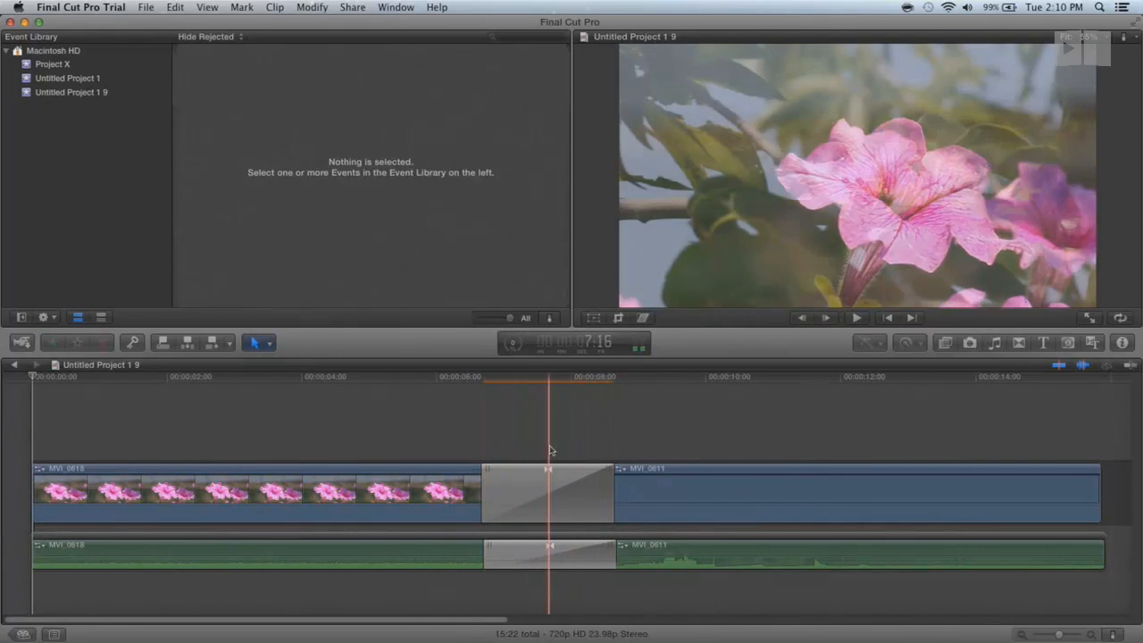